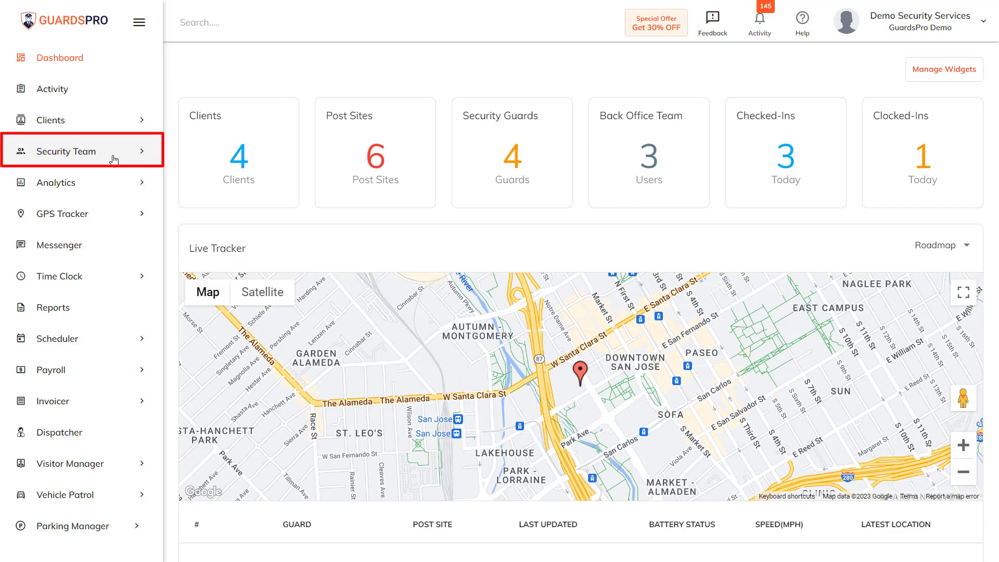
- Expand Security Team in the sidebar and go to the Security Guards list
left_click(64, 151)
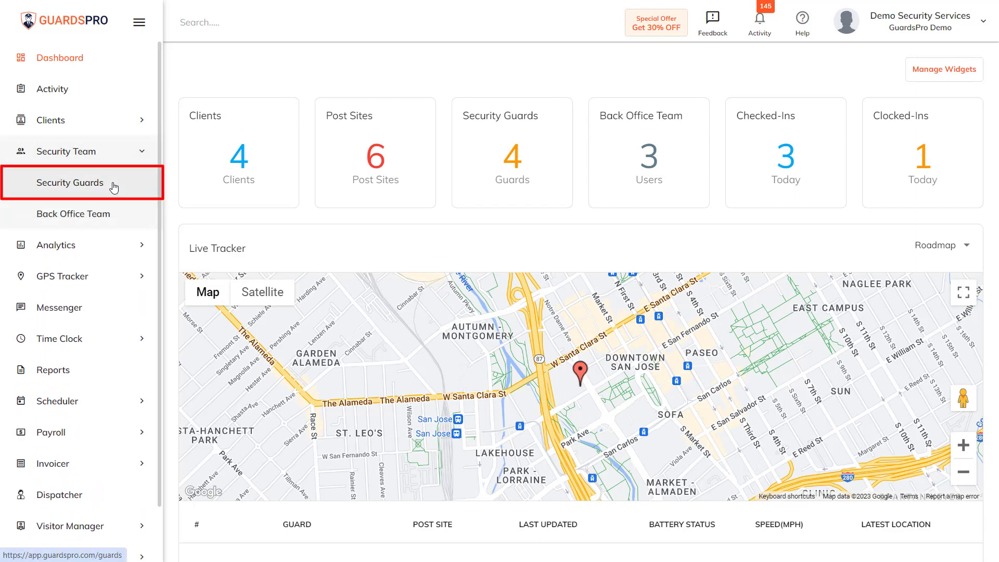
left_click(70, 183)
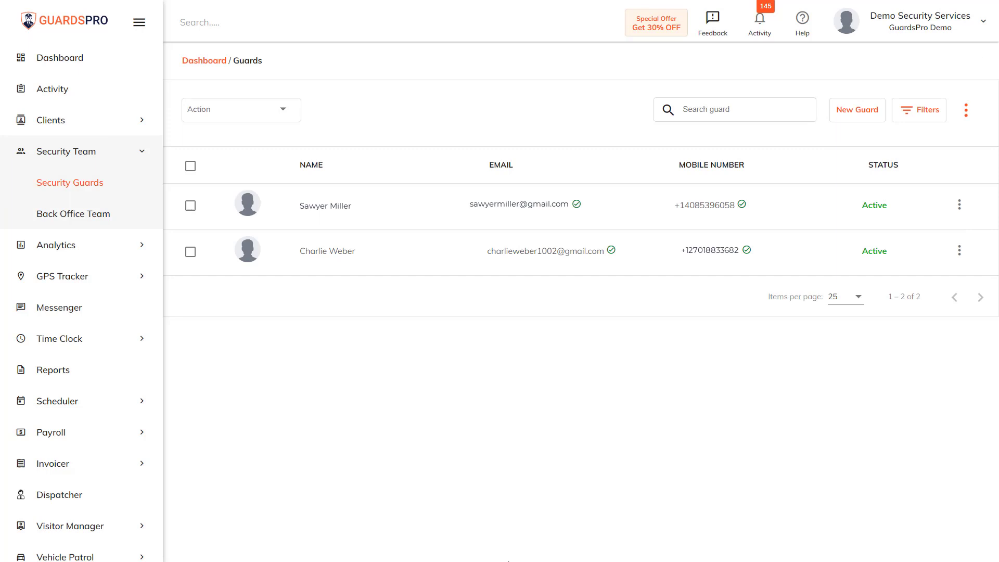
mouse_move(959, 250)
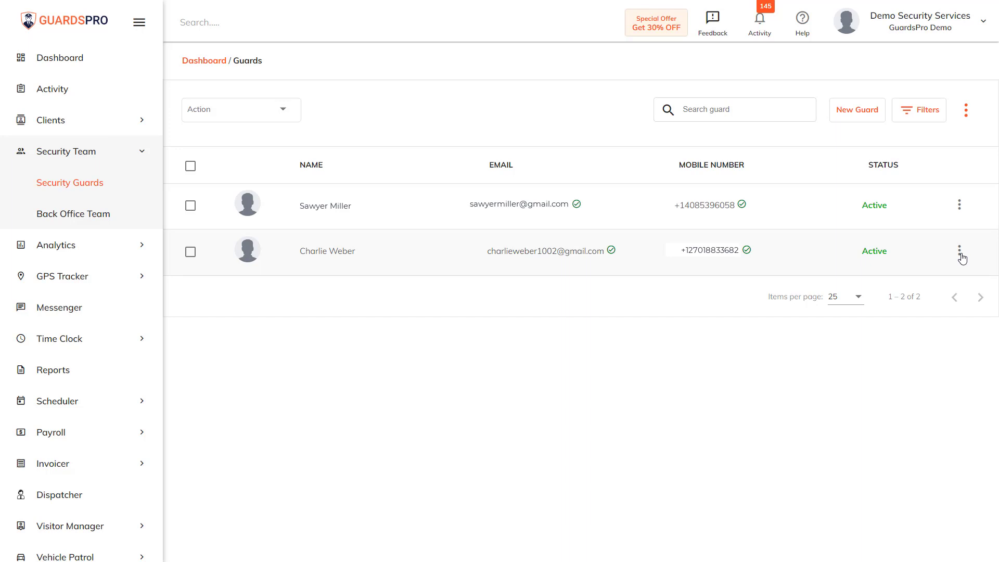
left_click(958, 249)
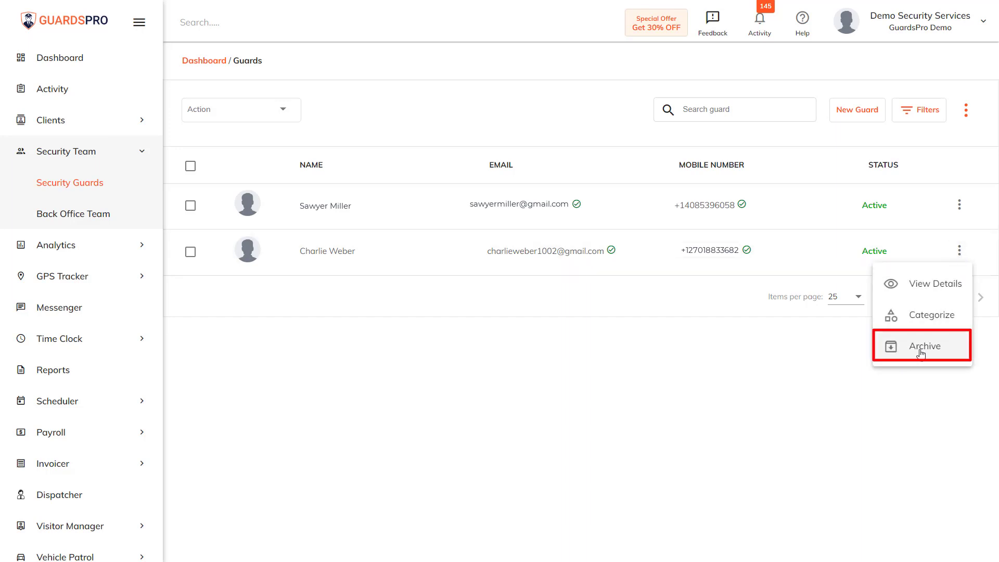
left_click(924, 346)
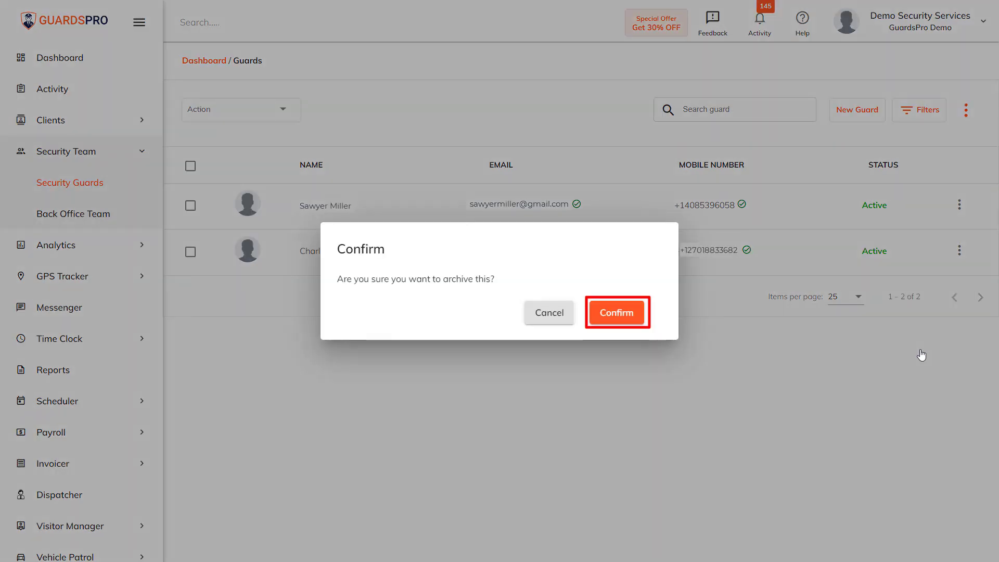
left_click(616, 313)
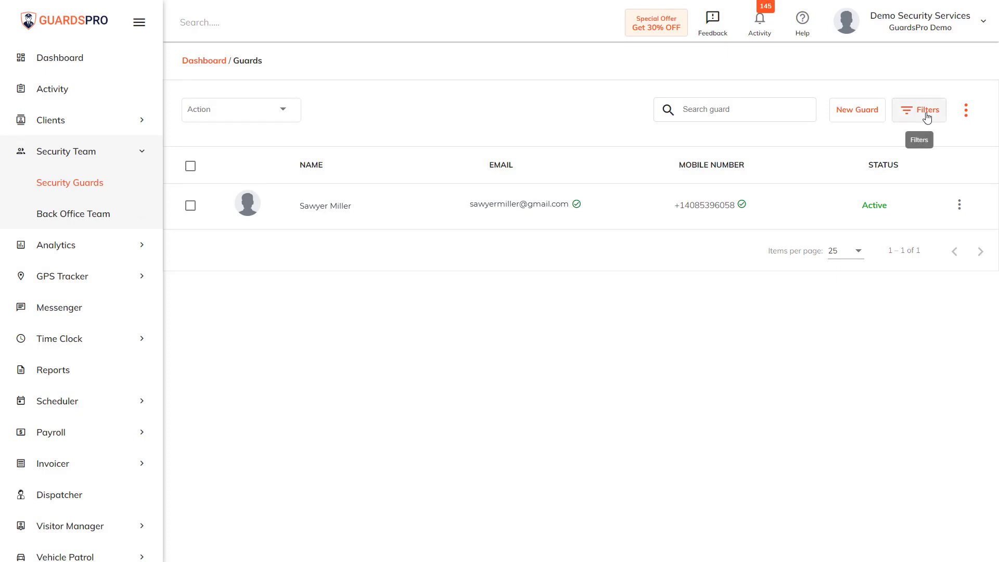
left_click(920, 110)
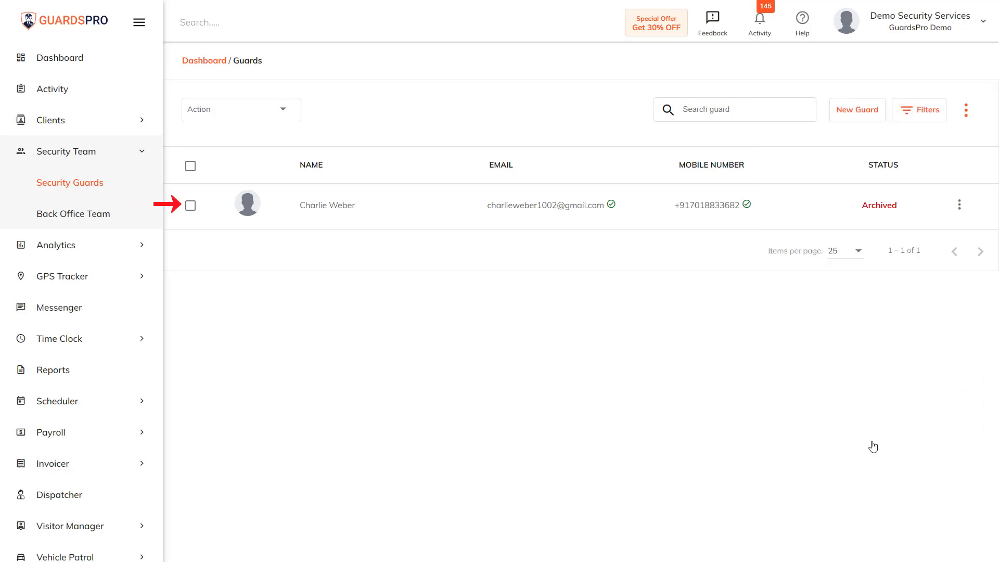
left_click(959, 205)
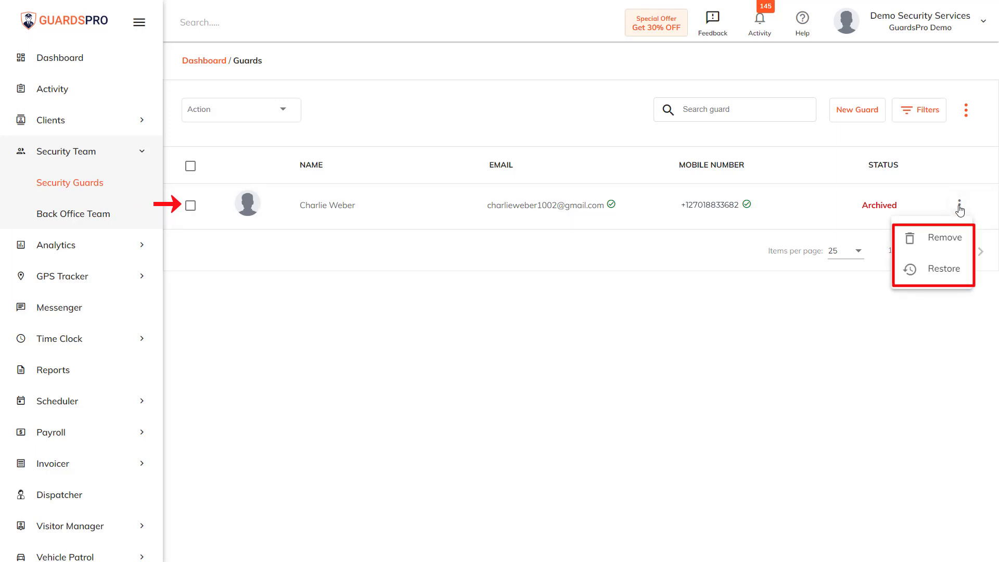
mouse_move(945, 278)
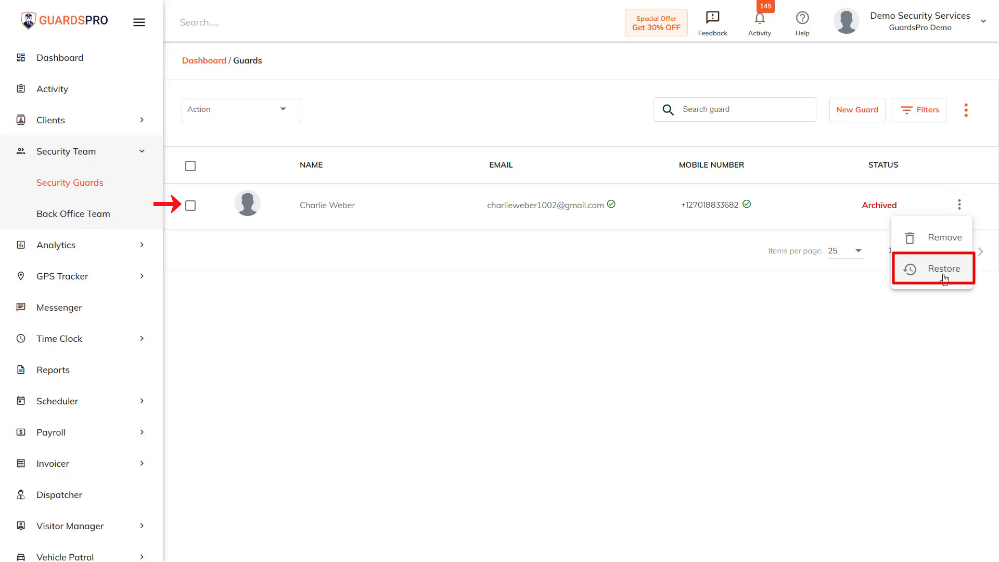